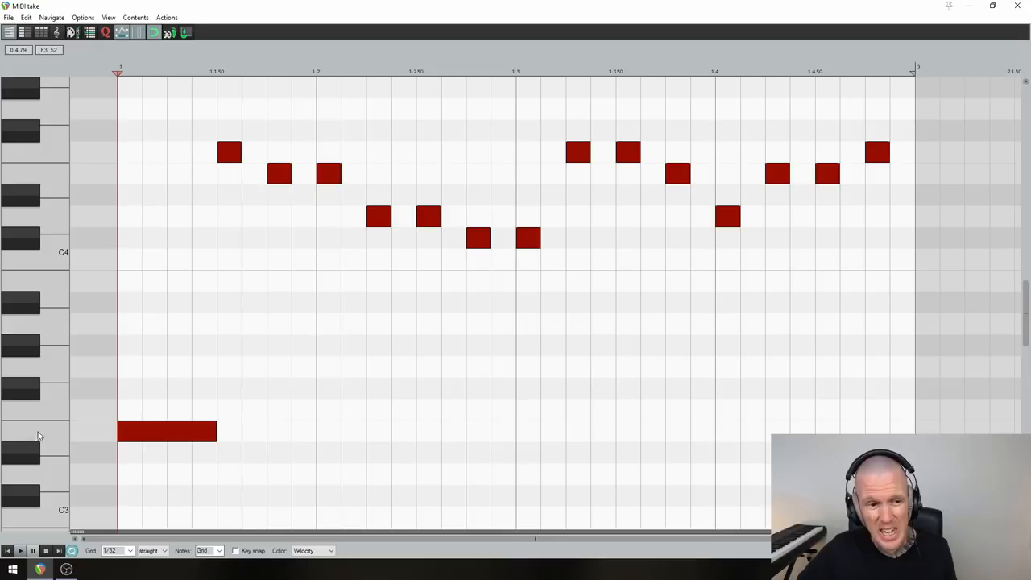
mouse_move(50, 336)
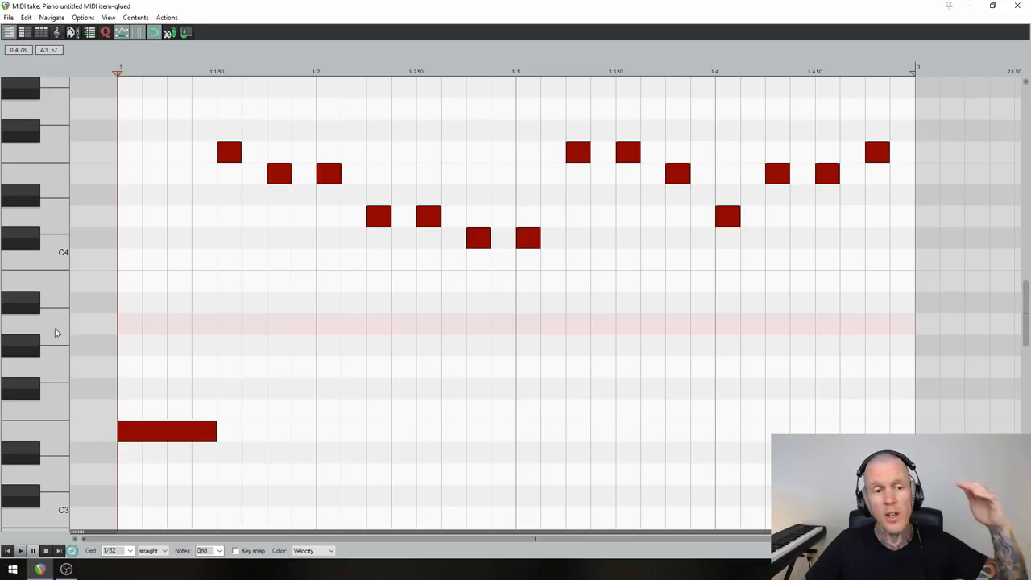
mouse_move(57, 264)
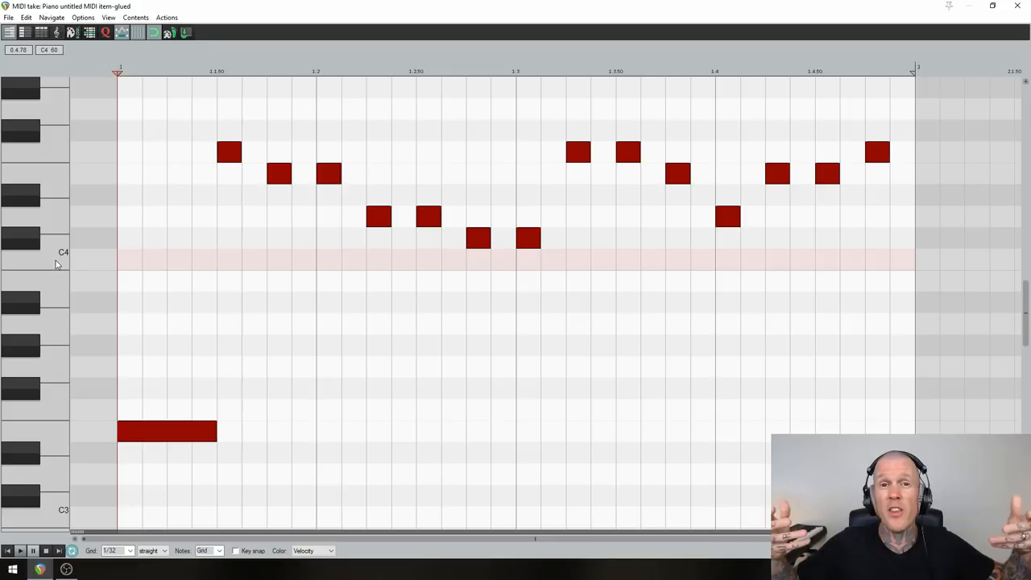